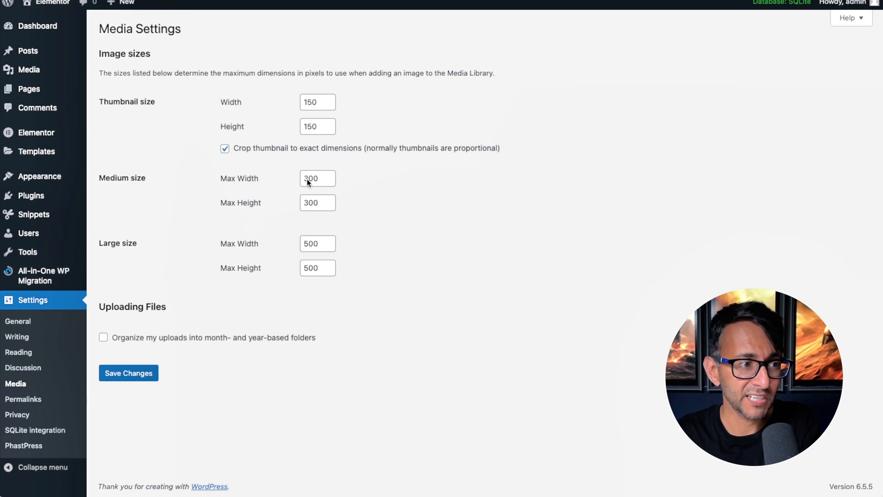
pyautogui.moveTo(211, 272)
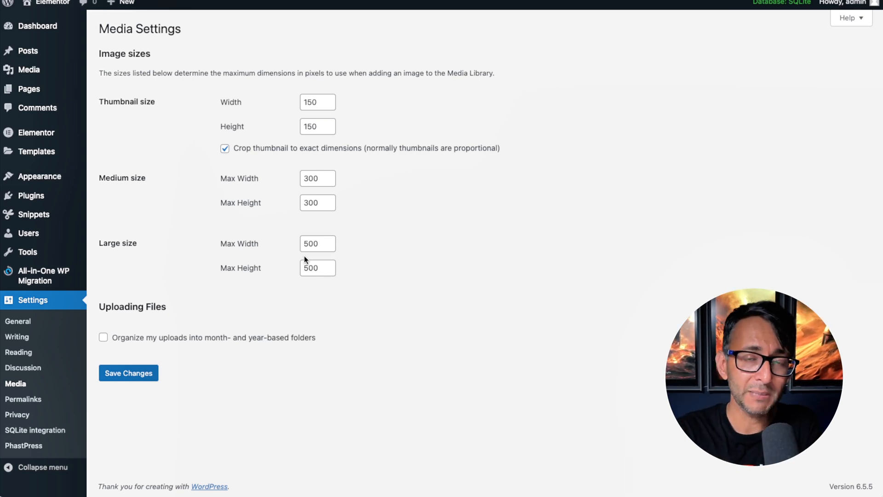
pyautogui.moveTo(29, 70)
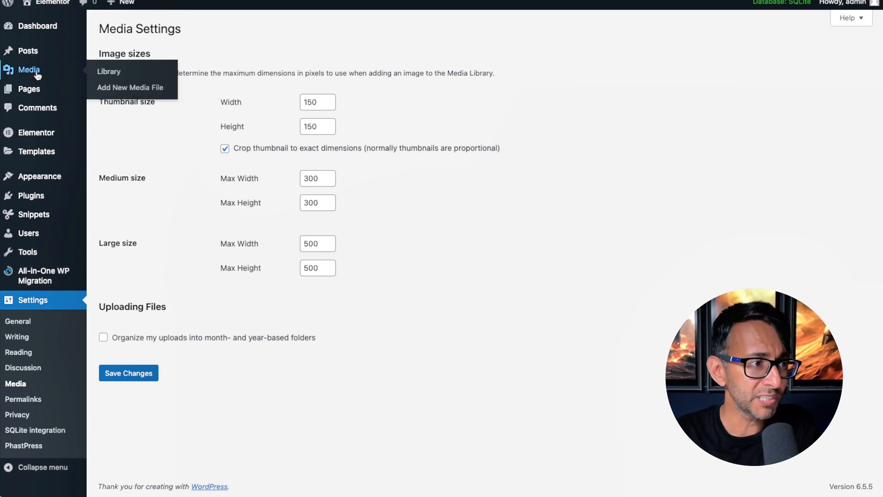
# - Open the Media Library to view the Packs image and its resized copies
pyautogui.click(109, 70)
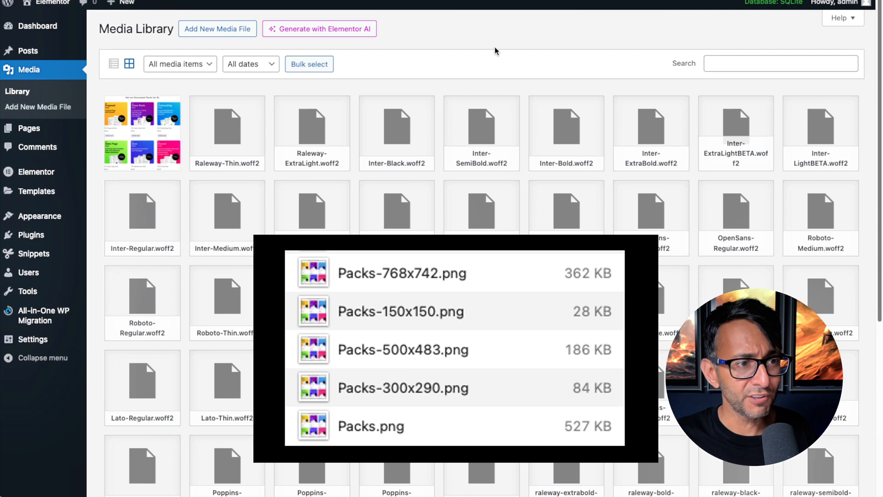
pyautogui.moveTo(501, 76)
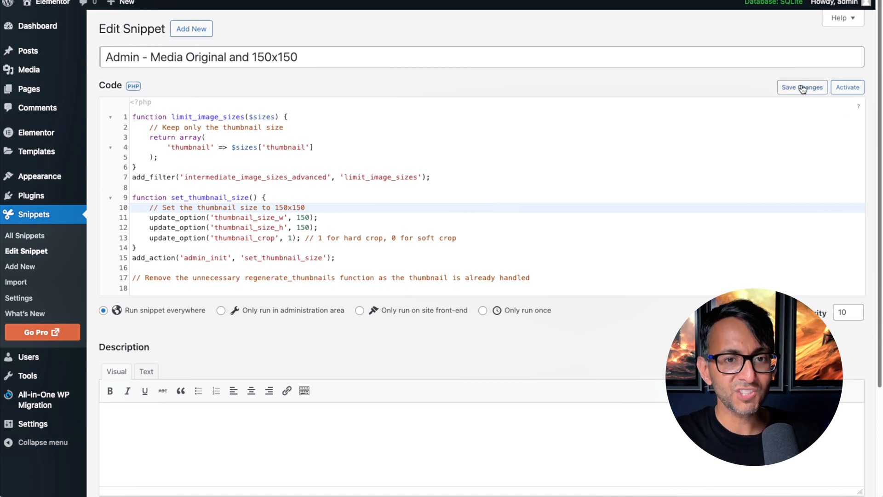
# - Save and activate the 'Admin - Media Original and 150x150' snippet
pyautogui.click(802, 87)
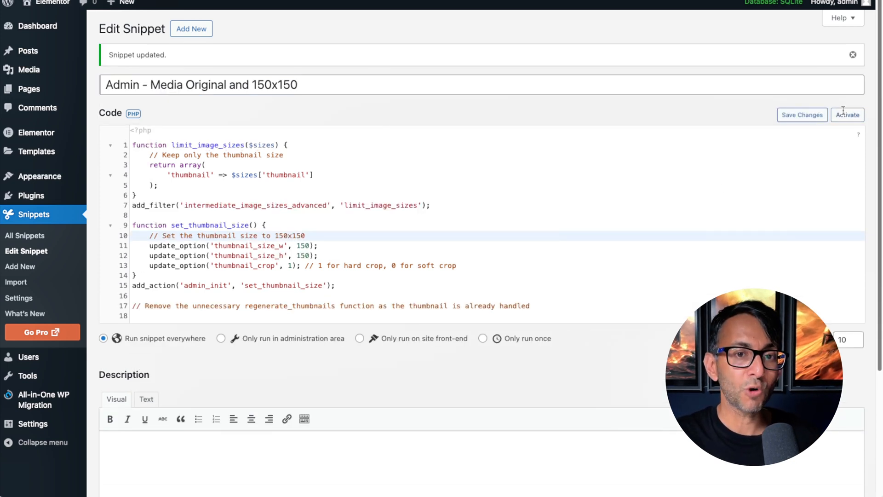
pyautogui.click(27, 69)
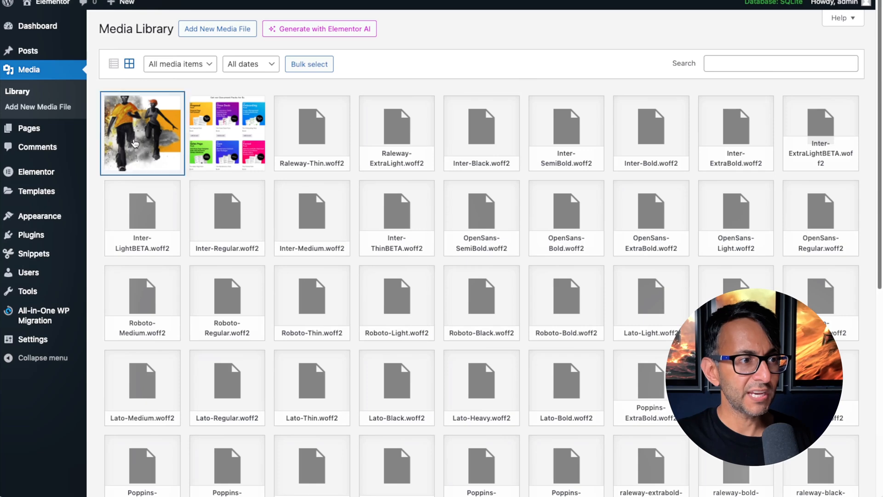
pyautogui.click(142, 133)
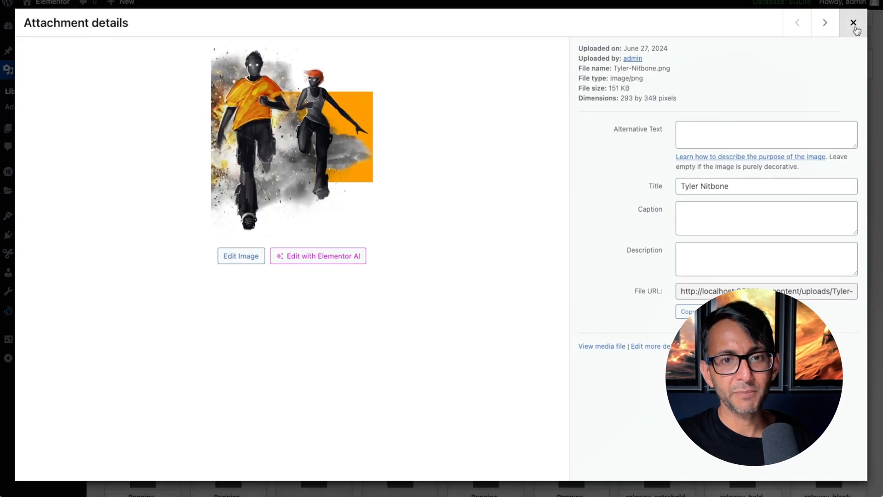
pyautogui.click(852, 23)
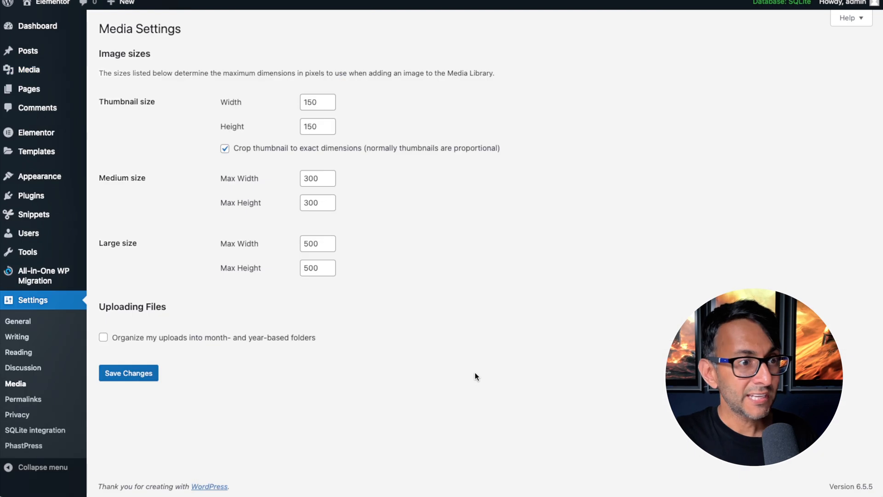
pyautogui.moveTo(308, 231)
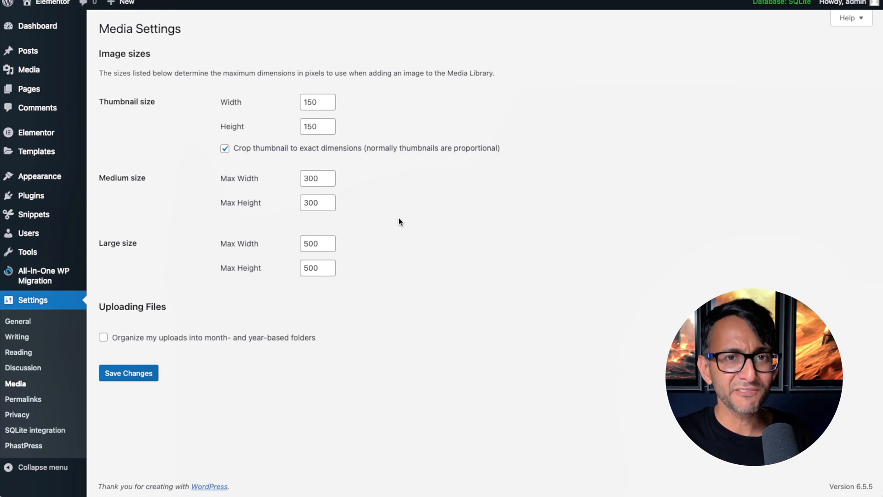
pyautogui.moveTo(308, 281)
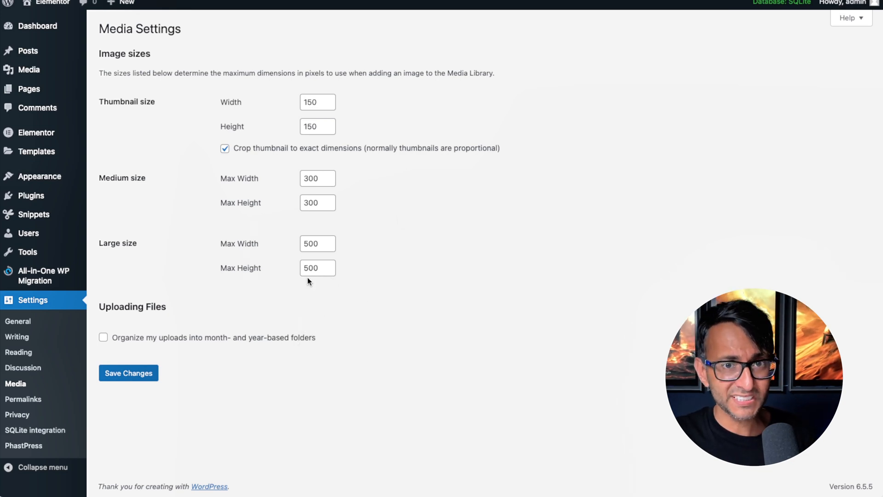
pyautogui.moveTo(396, 273)
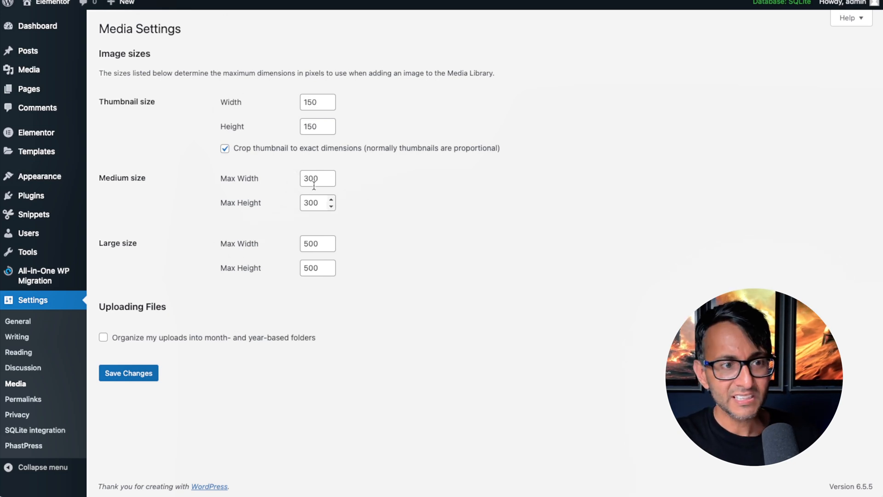
pyautogui.moveTo(348, 324)
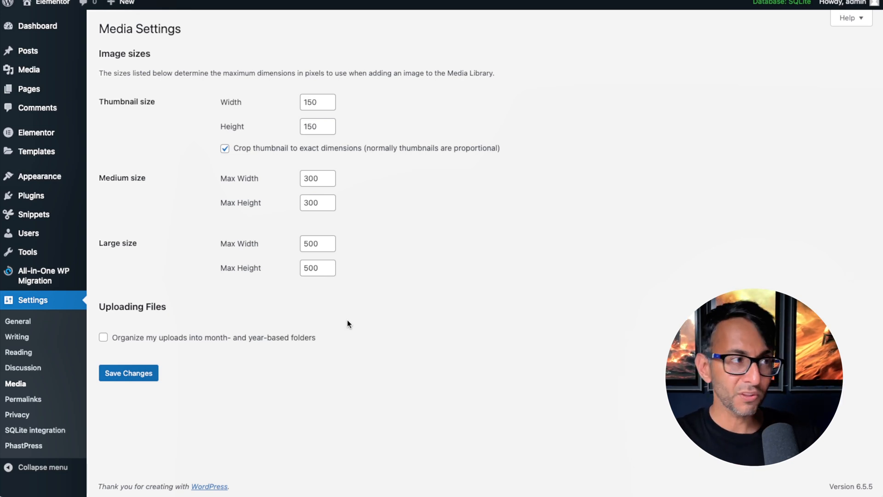
pyautogui.moveTo(545, 359)
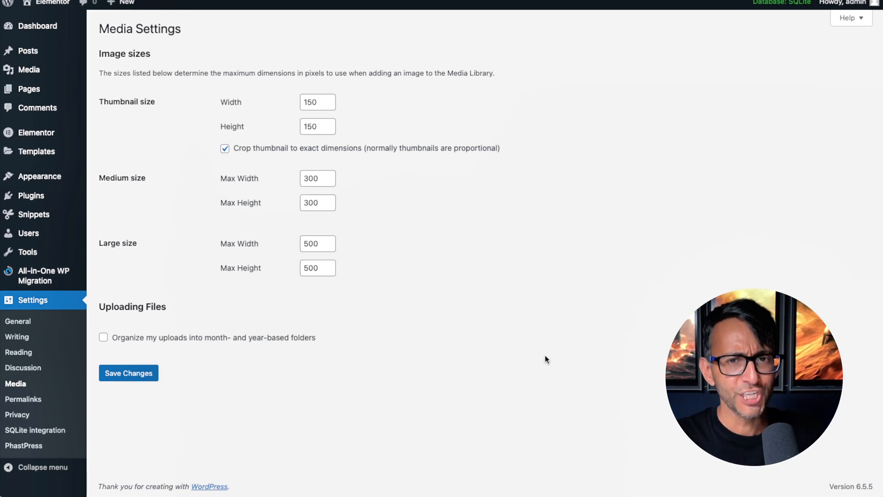